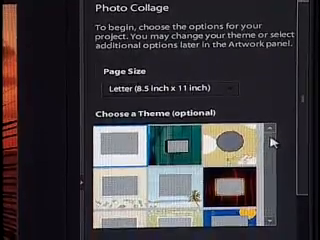
scroll("down", 3)
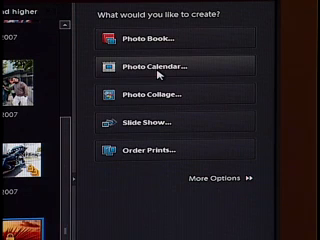
mouse_move(150, 68)
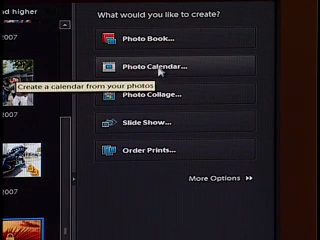